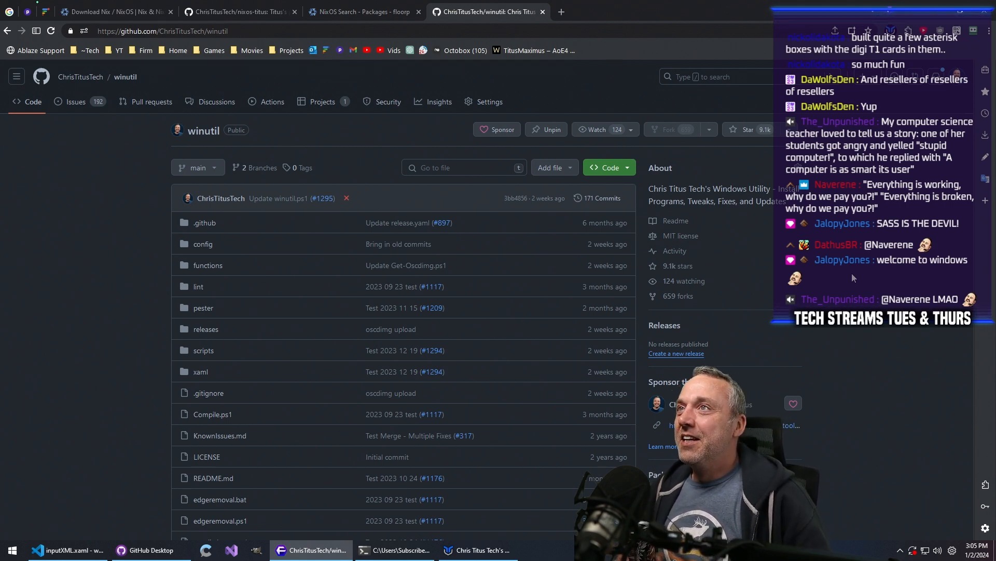
scroll(down, 3)
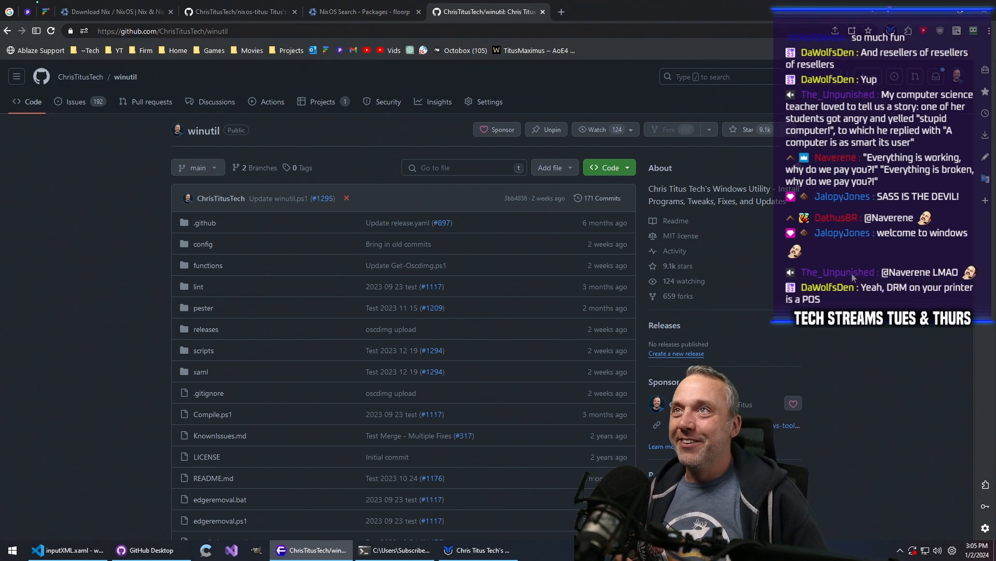